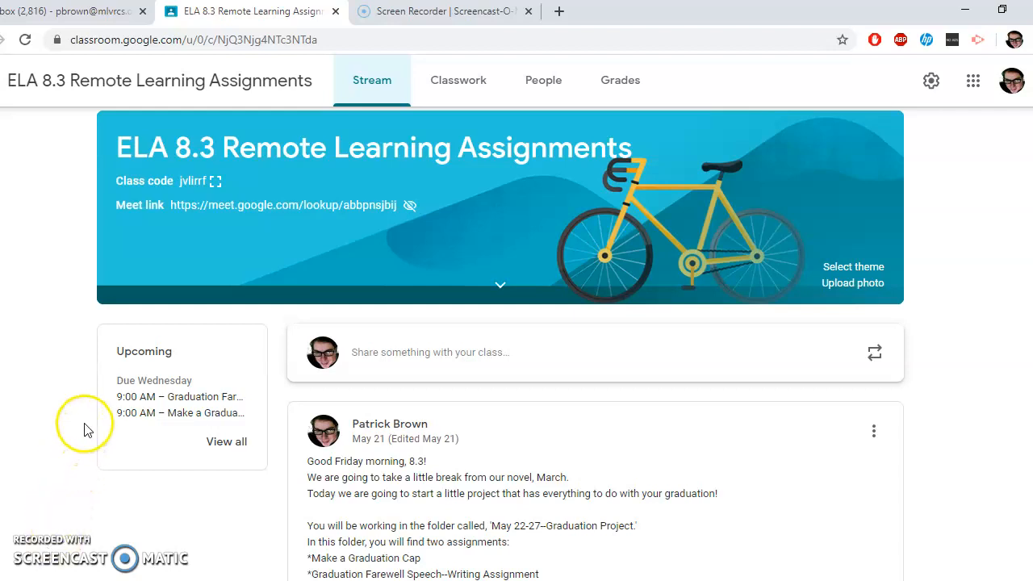
mouse_move(87, 450)
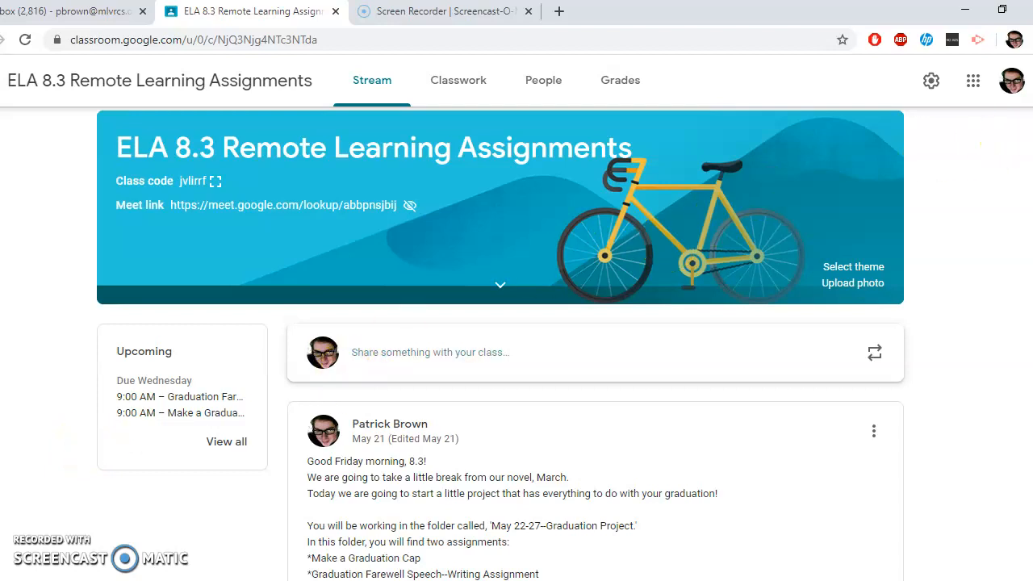
Open the ELA 8.3 Classwork page and scroll to the May 22–27 Graduation Project topic
scroll("down", 3)
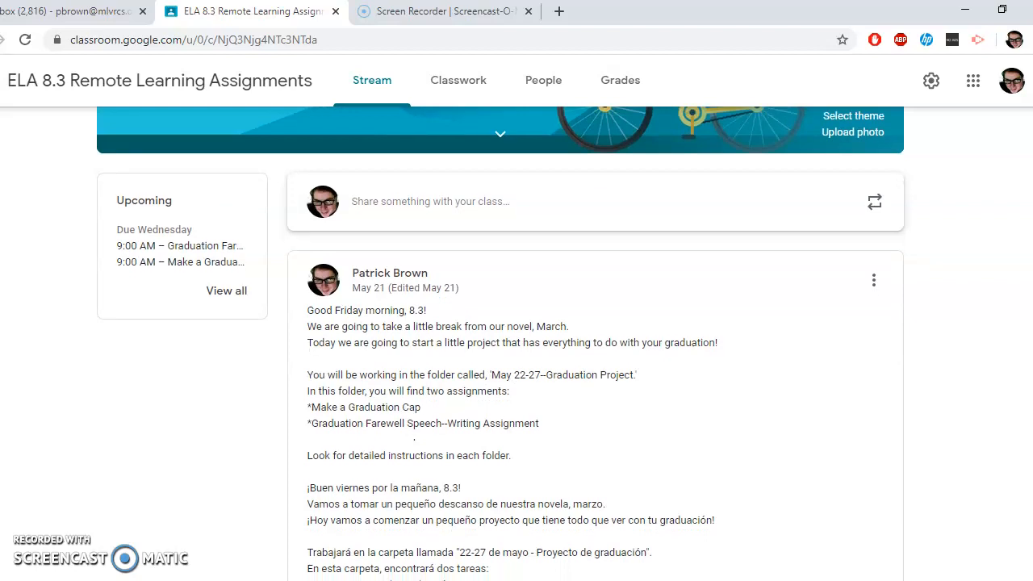
scroll("down", 3)
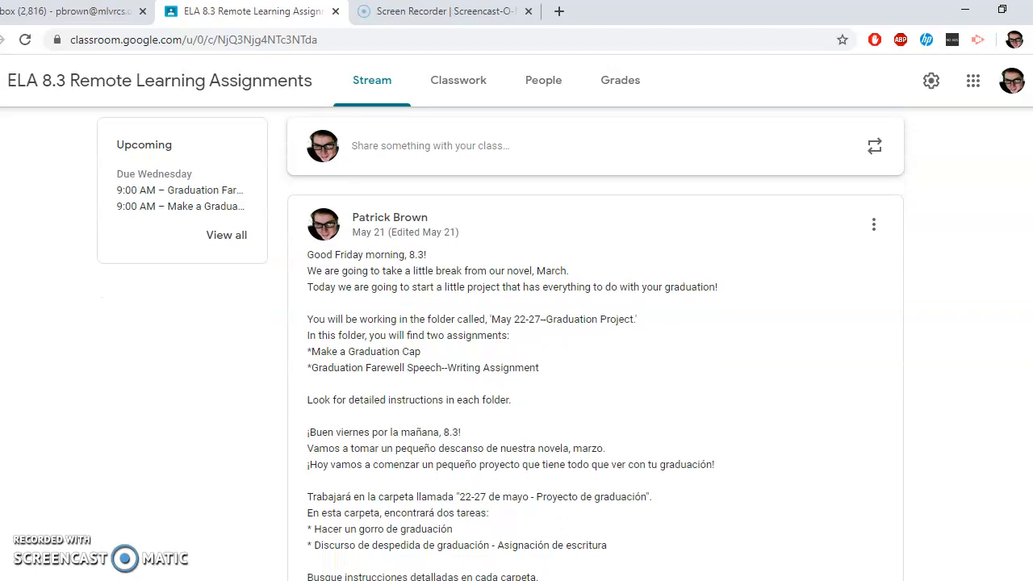
scroll("down", 3)
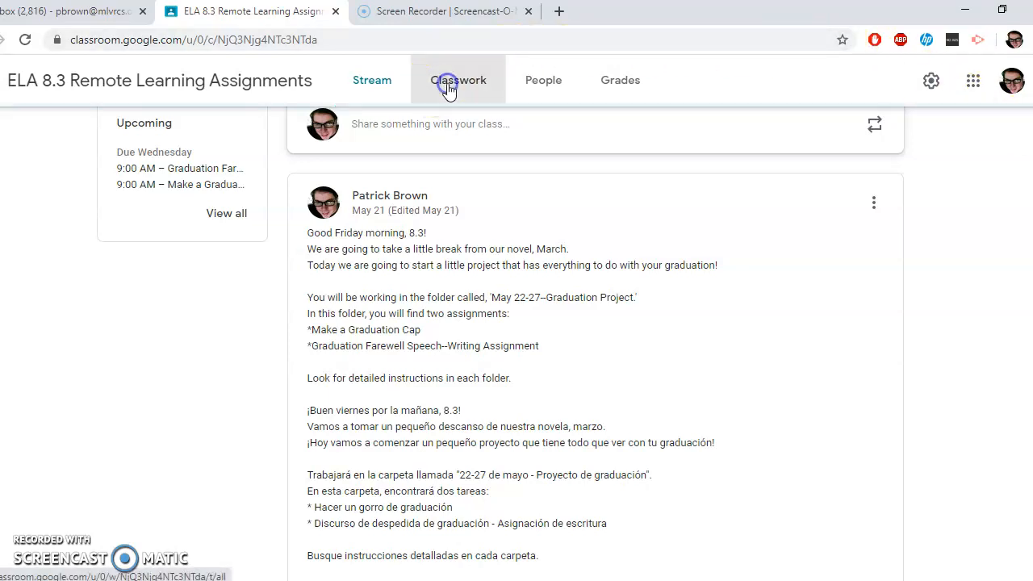
left_click(459, 80)
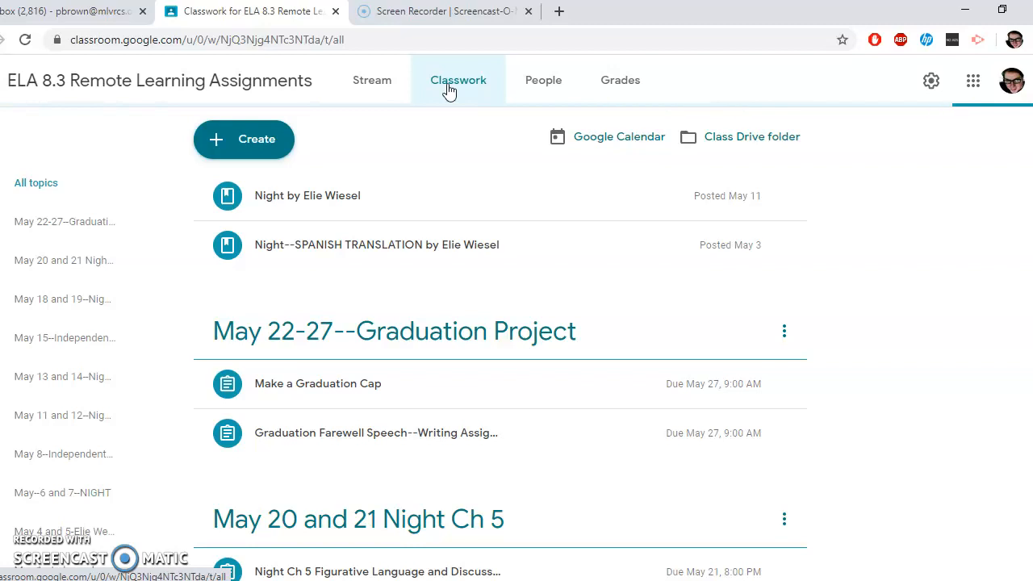
left_click(459, 80)
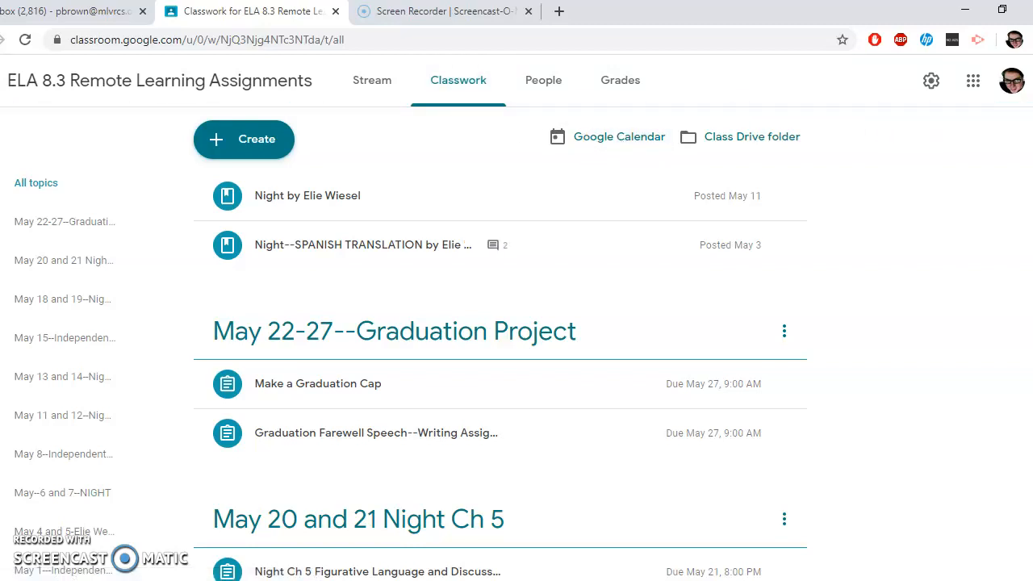
scroll("down", 3)
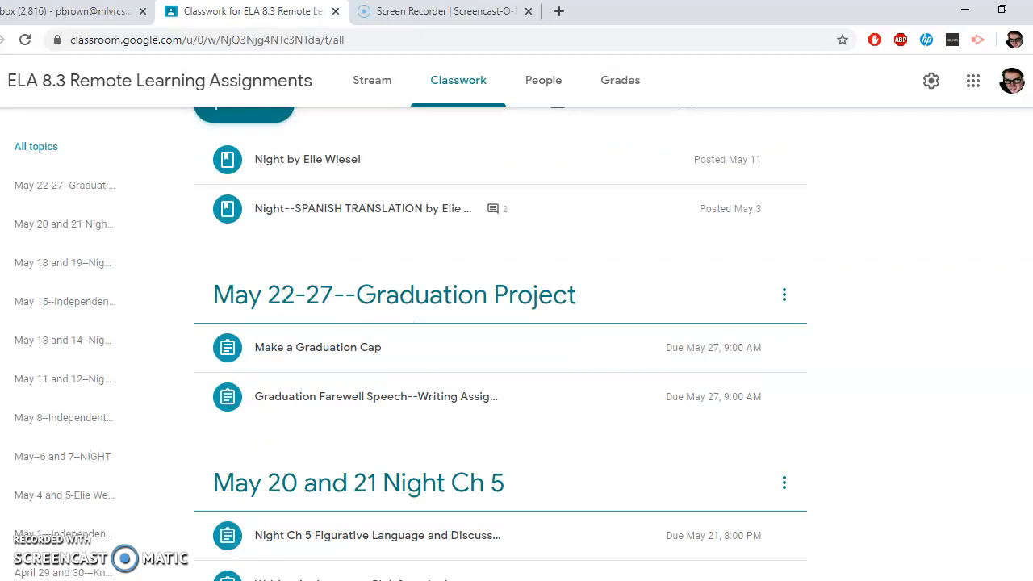
scroll("down", 3)
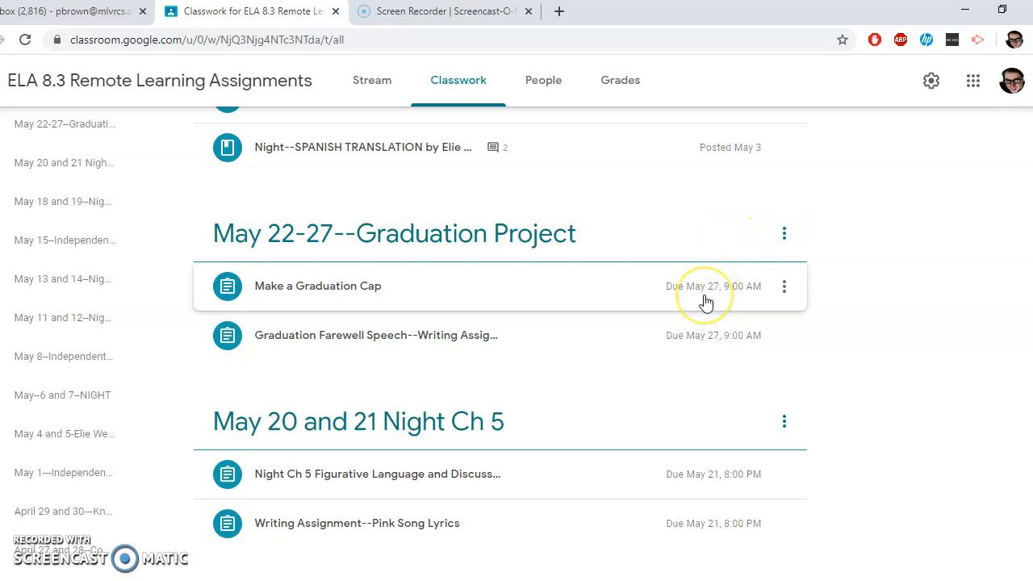
mouse_move(705, 355)
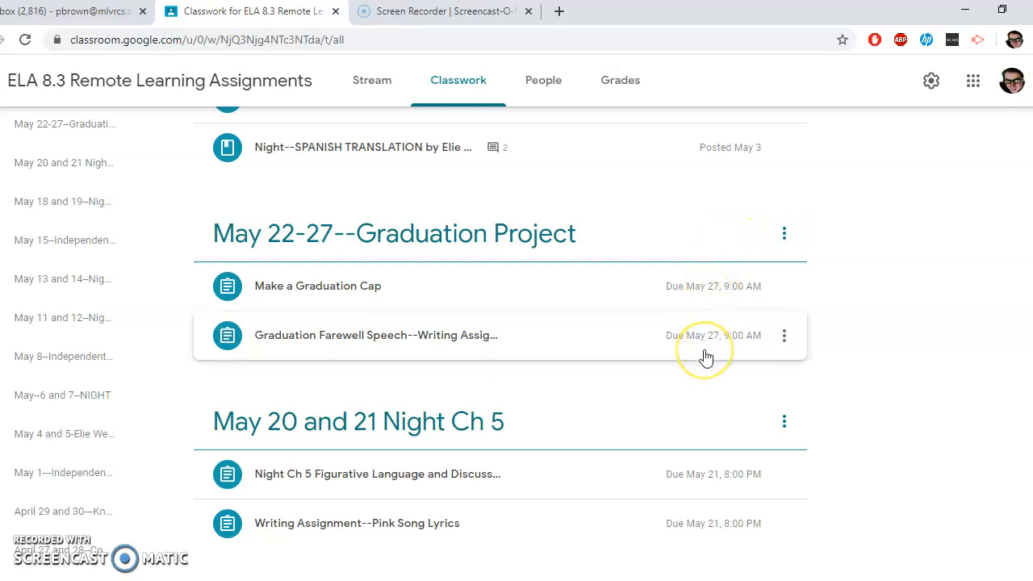
mouse_move(261, 352)
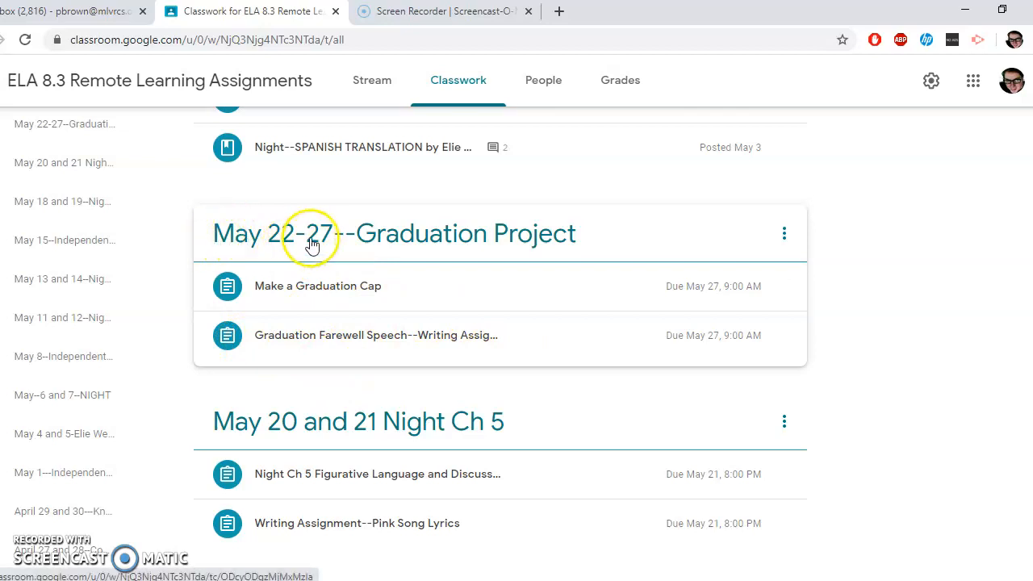
mouse_move(726, 378)
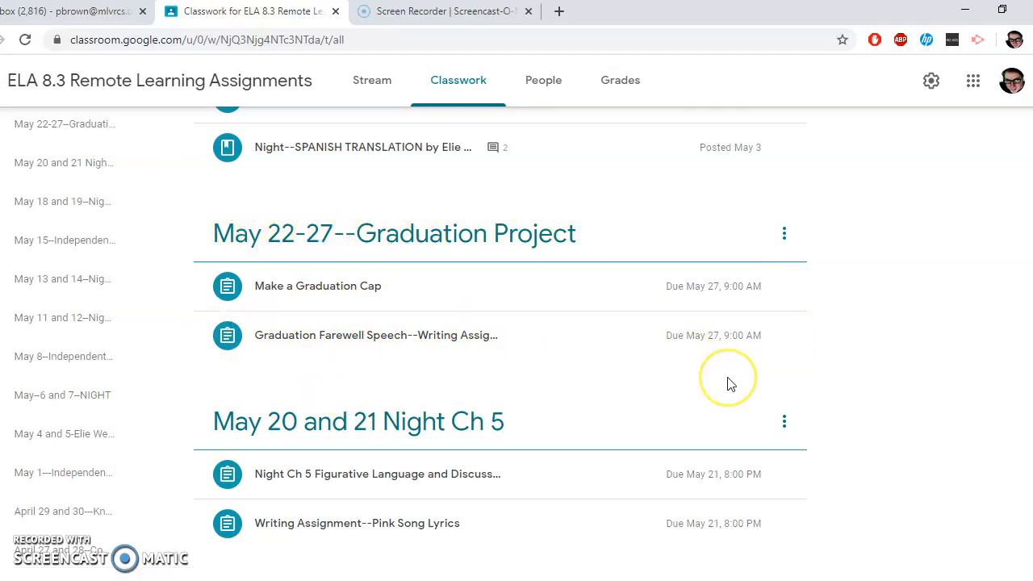
mouse_move(626, 350)
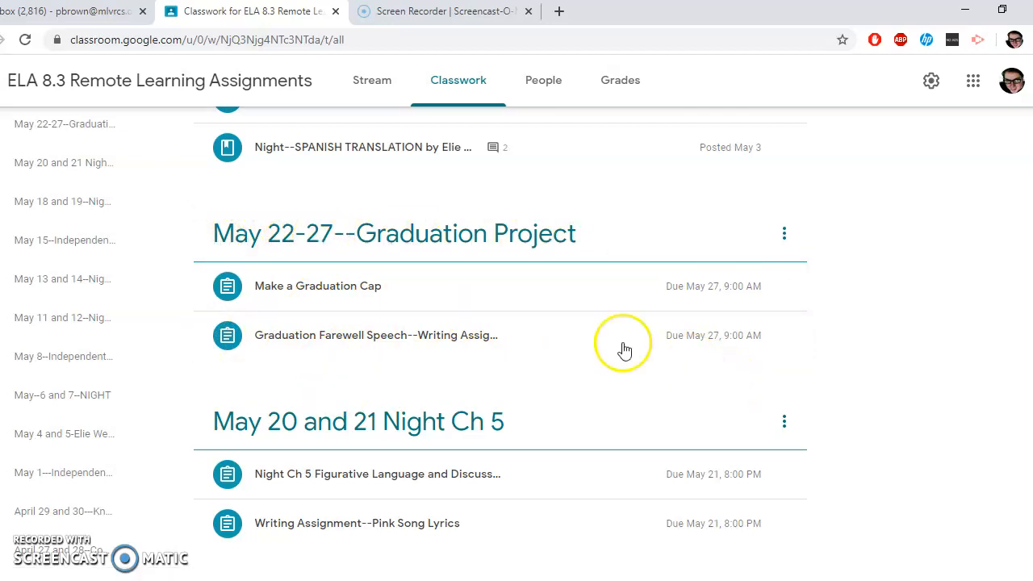
Expand Make a Graduation Cap and scroll to its bilingual instructions, videos and doc
left_click(317, 286)
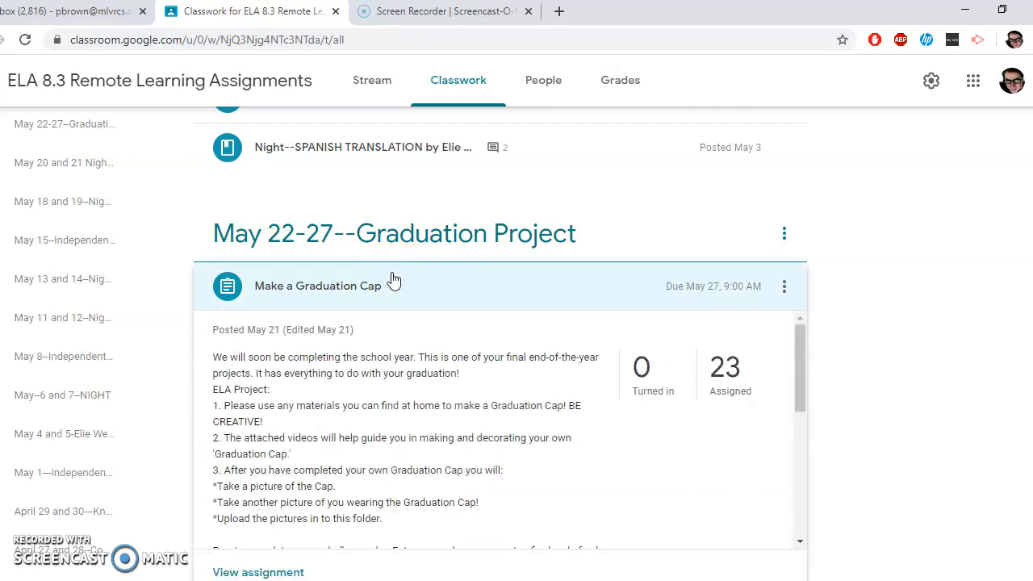
scroll("down", 3)
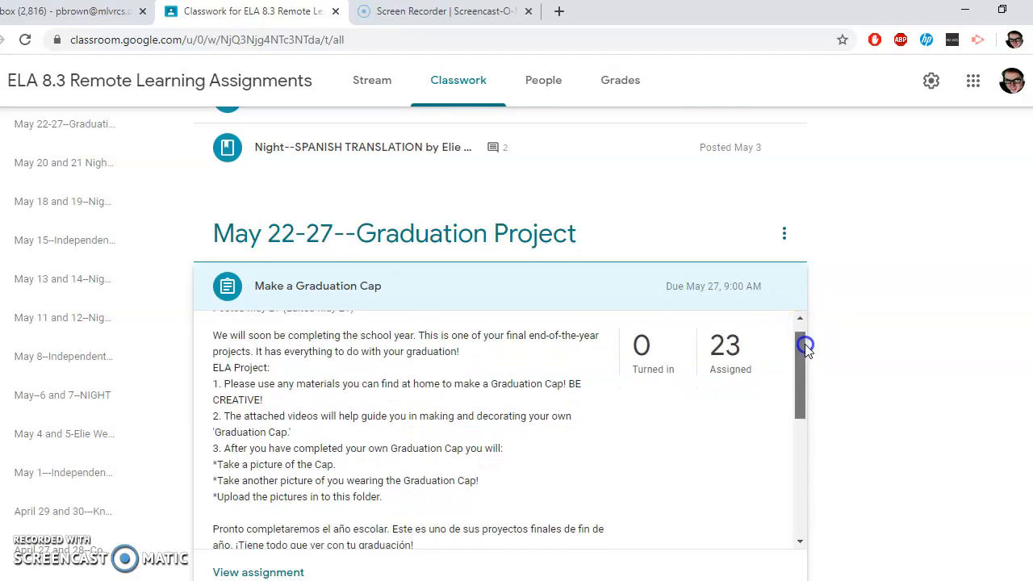
scroll("down", 3)
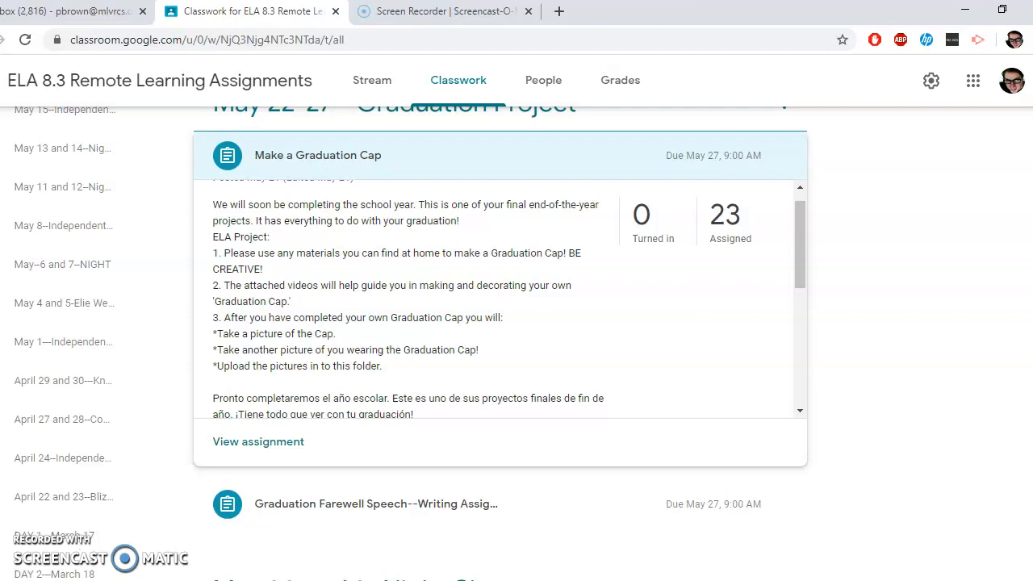
mouse_move(801, 234)
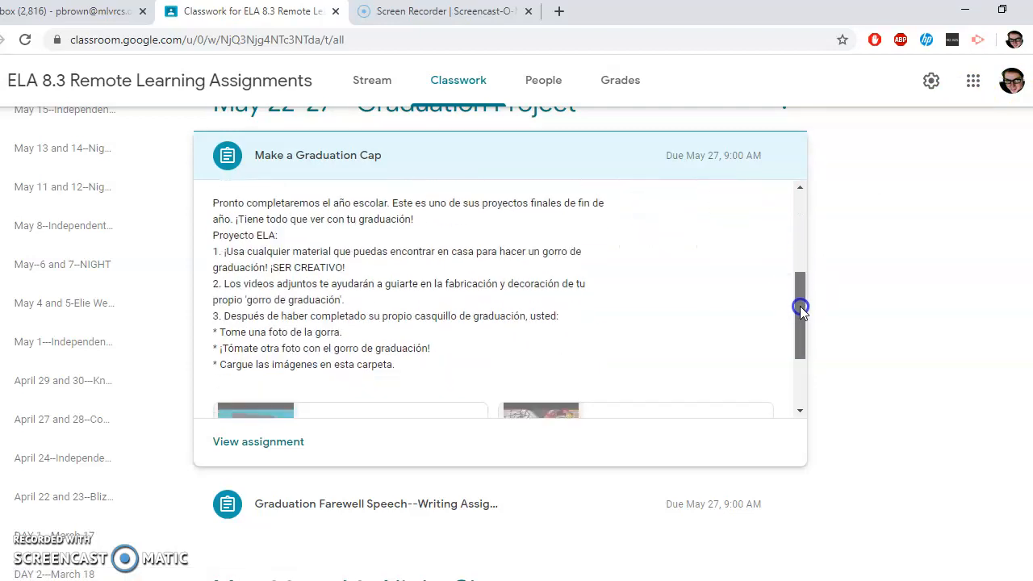
scroll("down", 3)
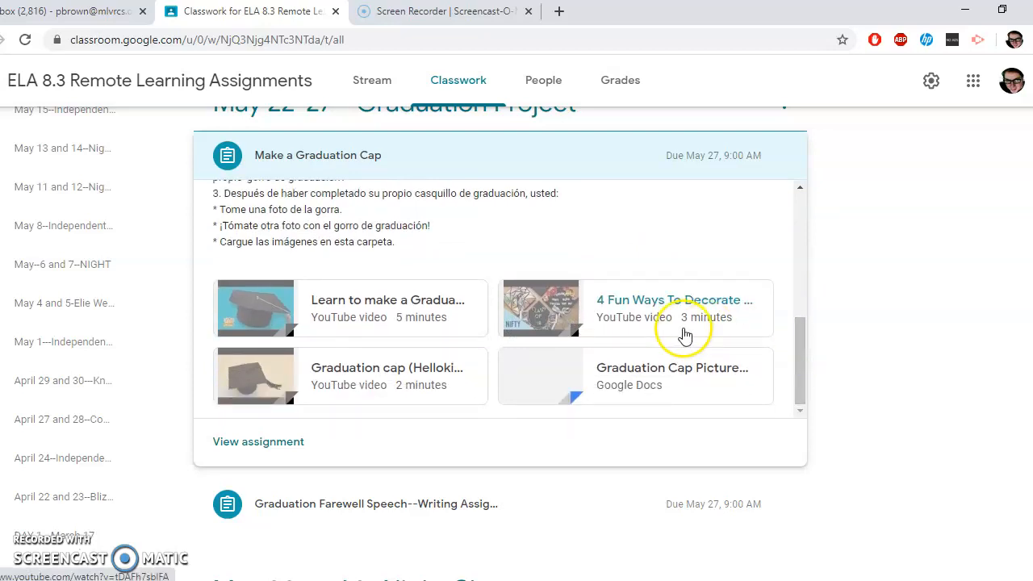
mouse_move(257, 307)
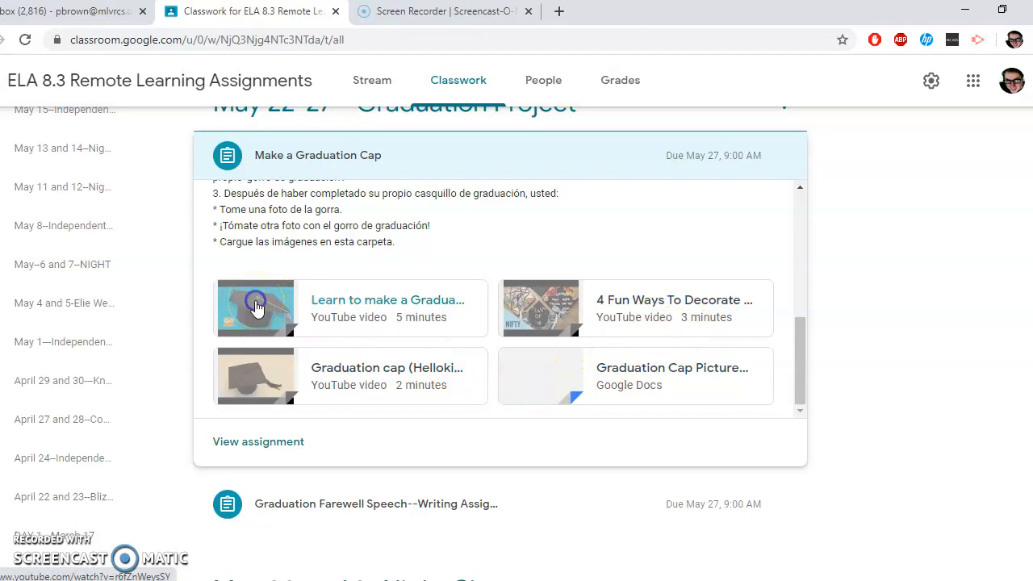
left_click(255, 308)
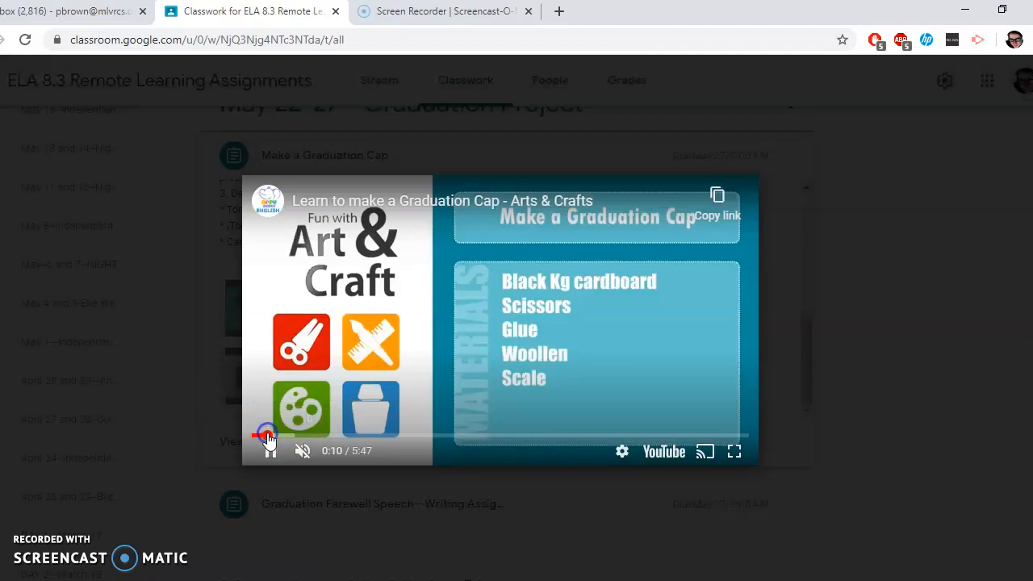
left_click(295, 436)
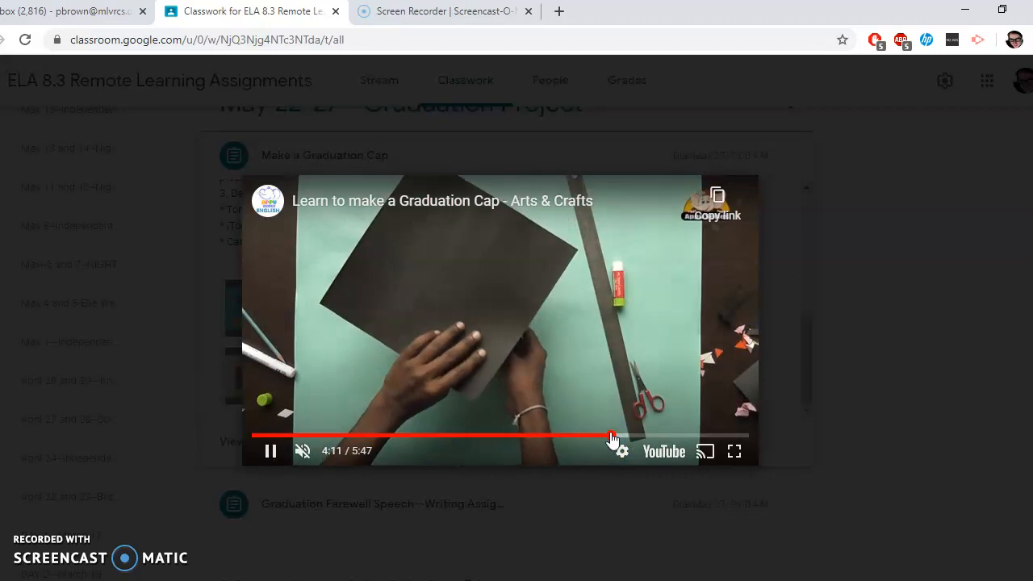
left_click_drag(609, 436, 674, 436)
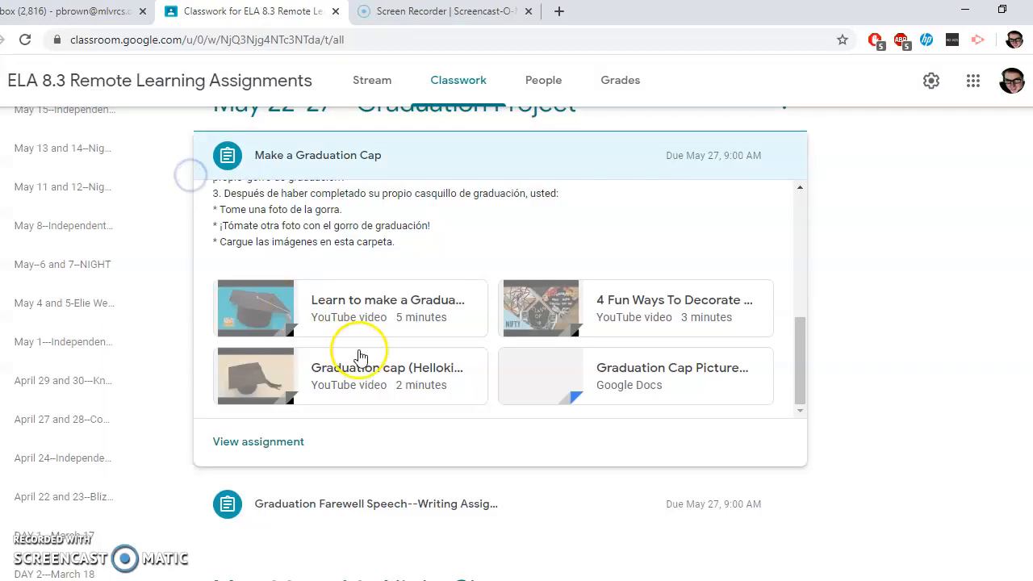
Preview the attached graduation cap videos, then open the Graduation Cap Pictures document
left_click(539, 308)
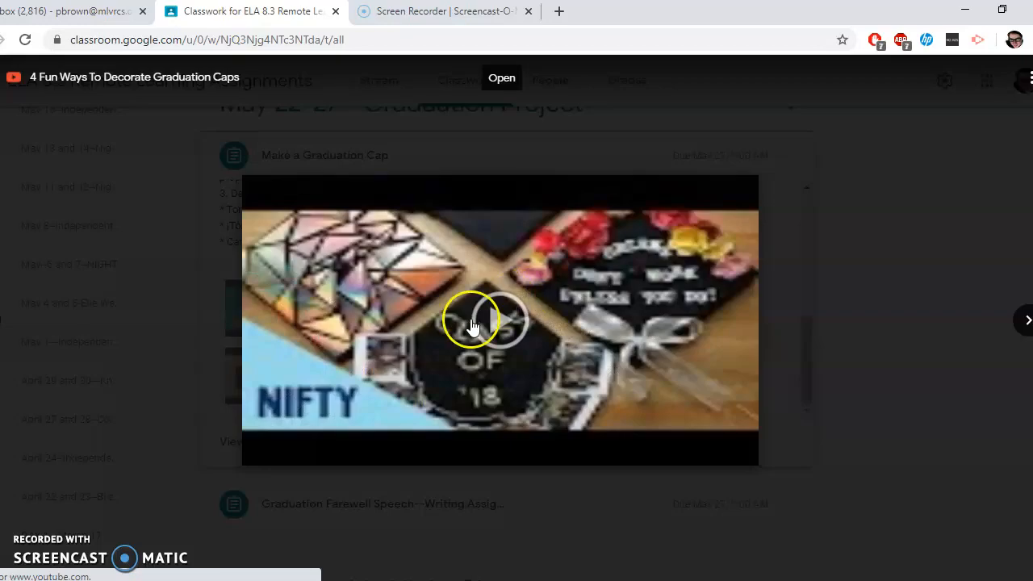
left_click(472, 323)
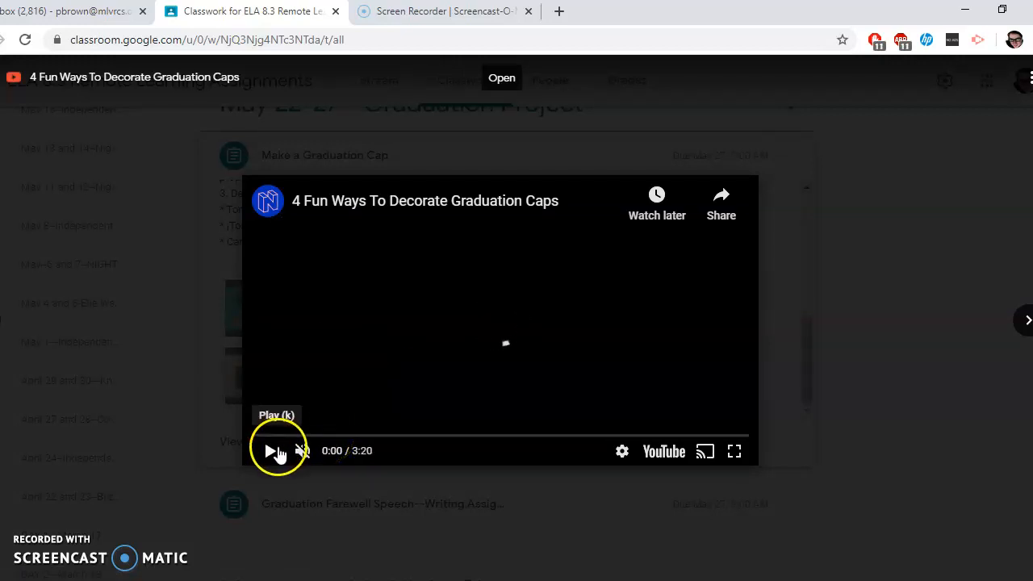
left_click(272, 451)
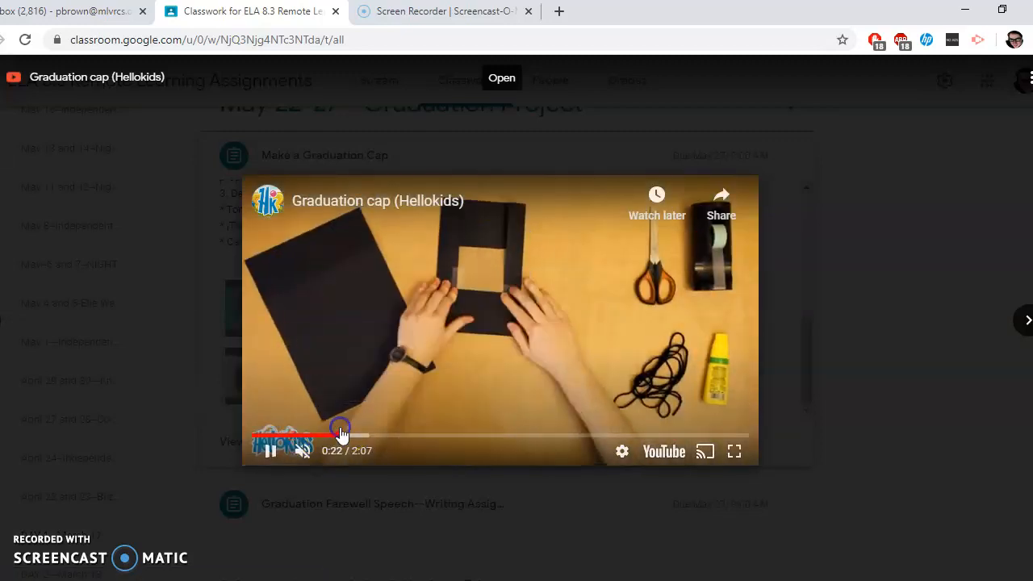
left_click_drag(339, 436, 676, 436)
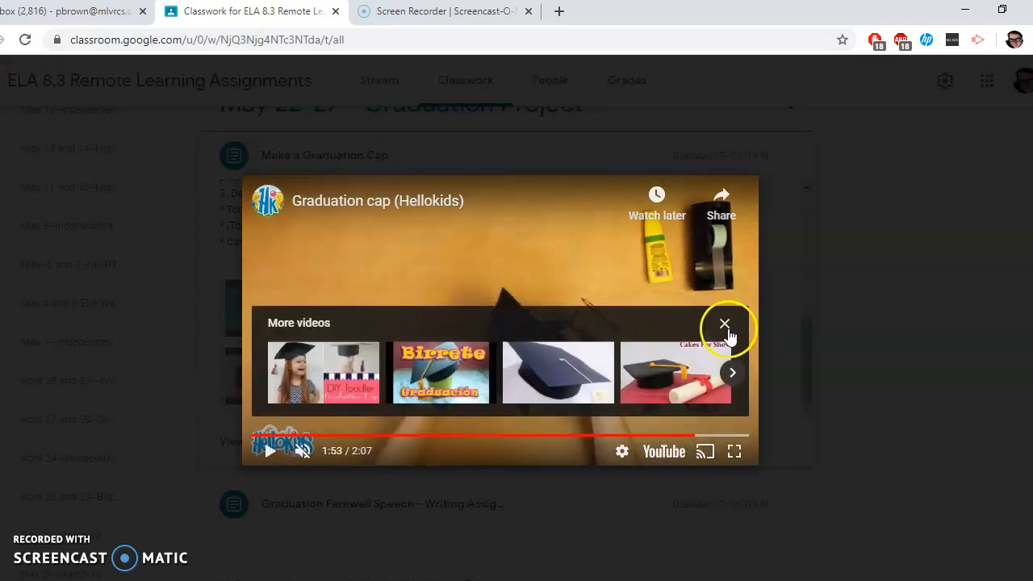
left_click(724, 323)
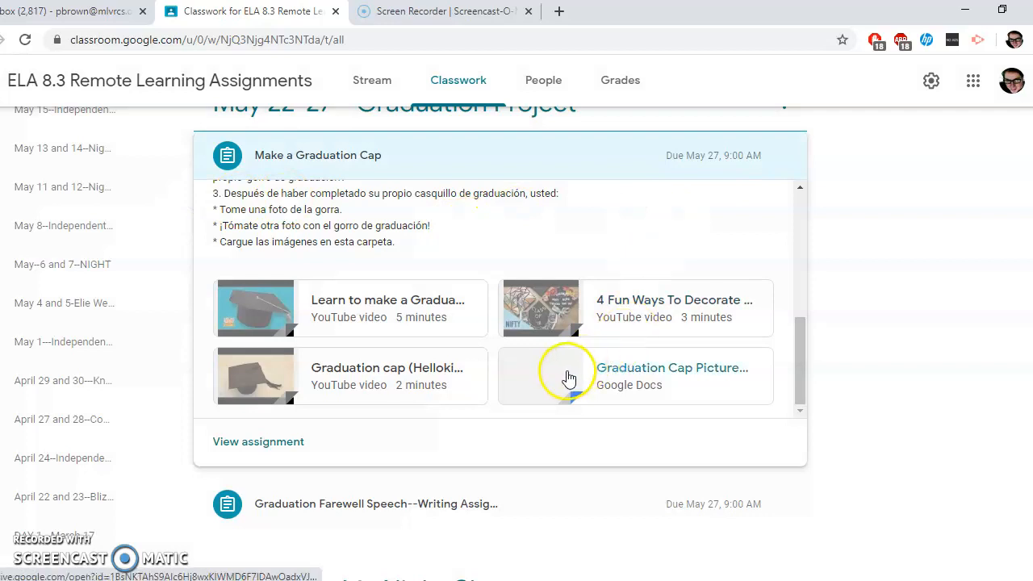
left_click(672, 367)
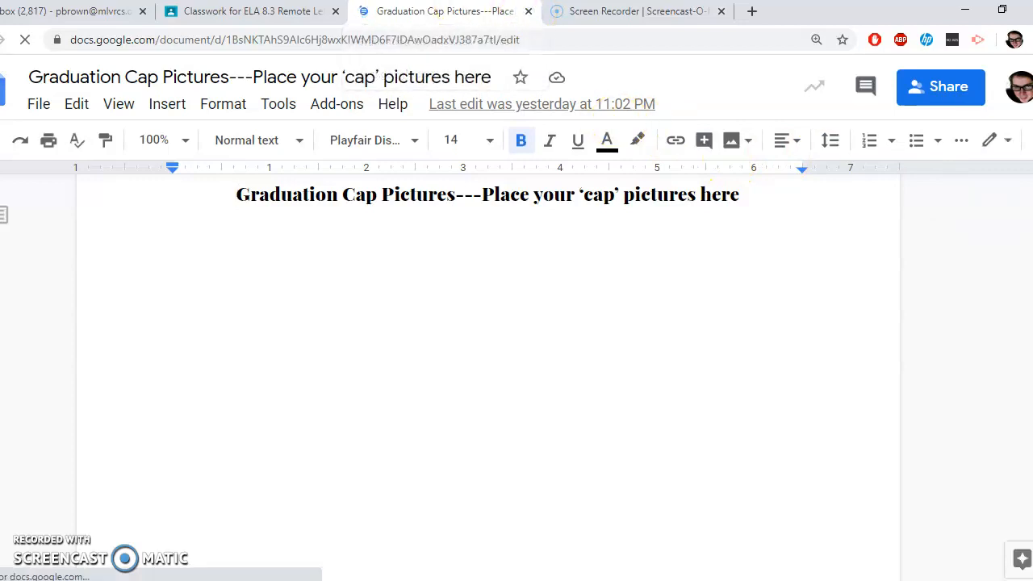
Look over the Graduation Cap Pictures doc, then return to the Classroom assignment tab
left_click(252, 11)
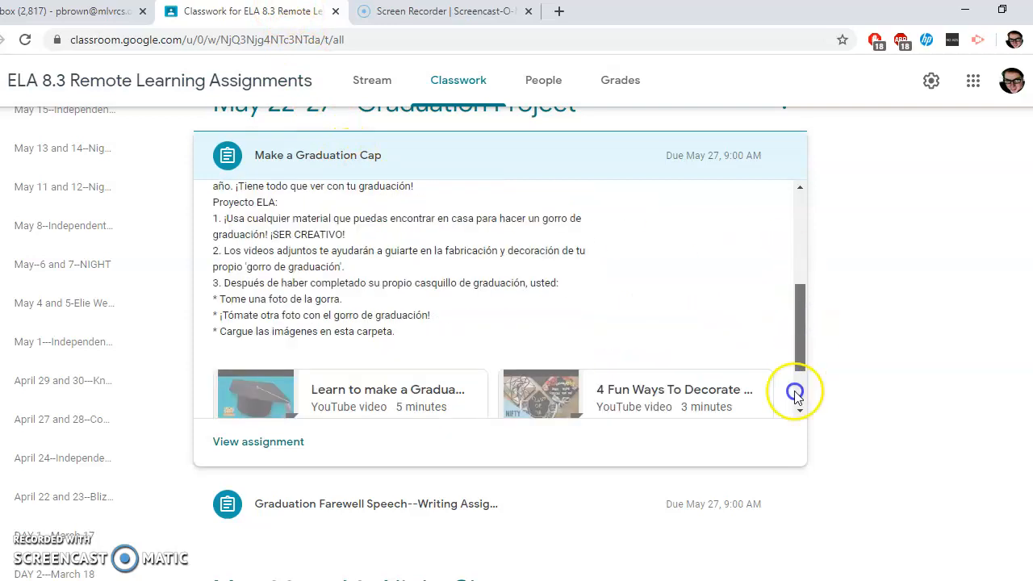
Expand Graduation Farewell Speech to show its directions and 0 of 23 turned in
scroll("down", 3)
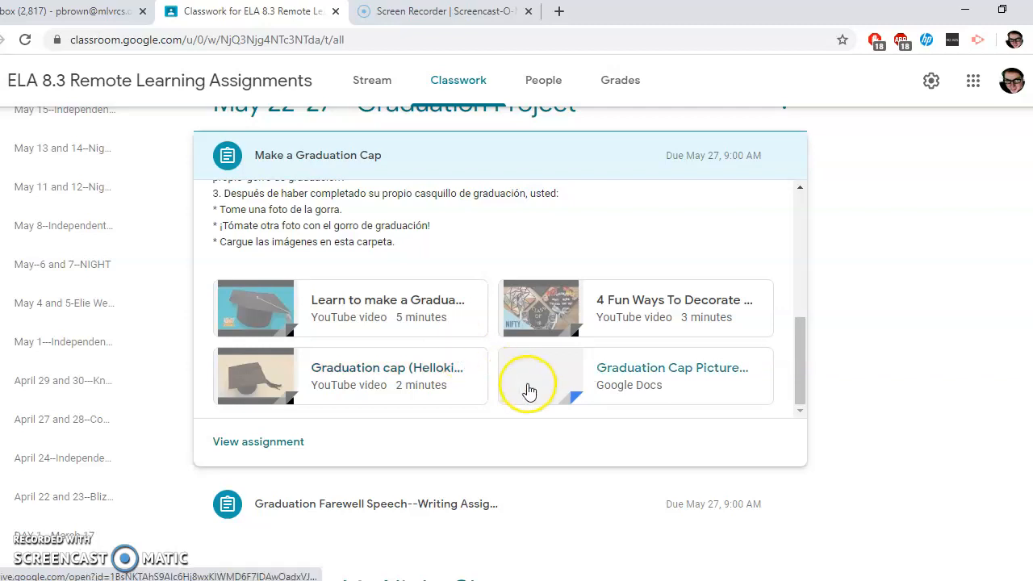
mouse_move(650, 379)
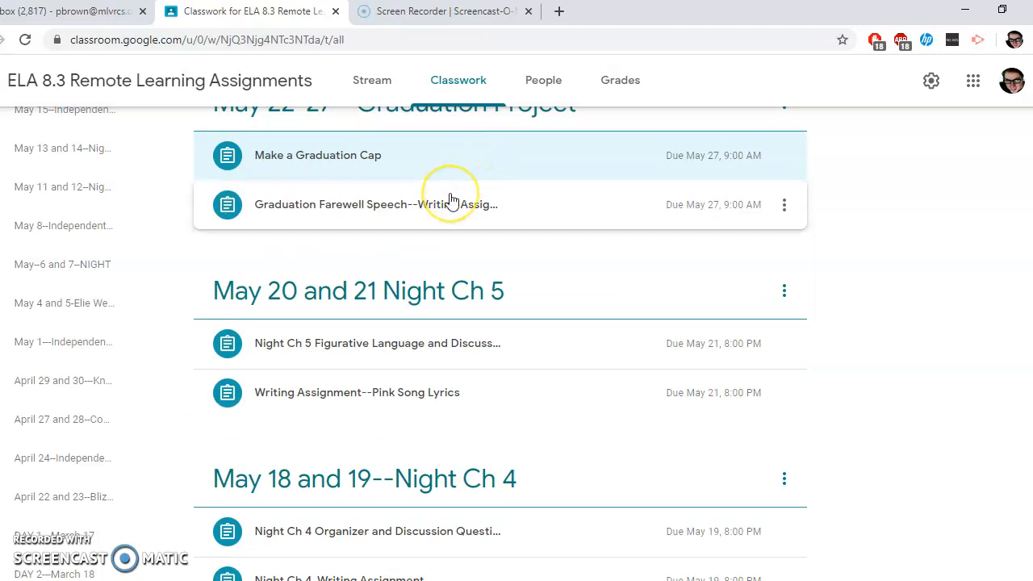
left_click(376, 204)
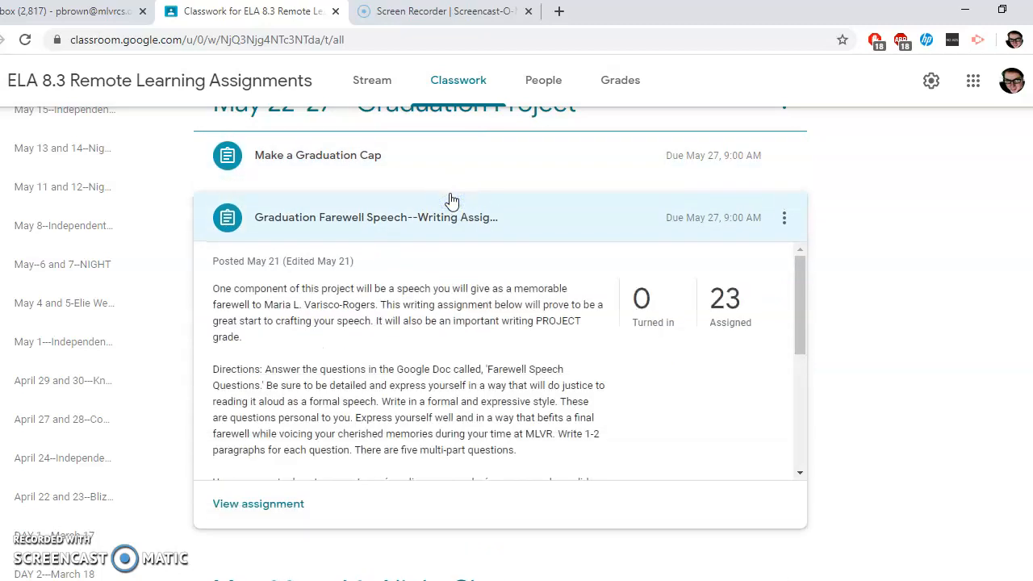
scroll("down", 3)
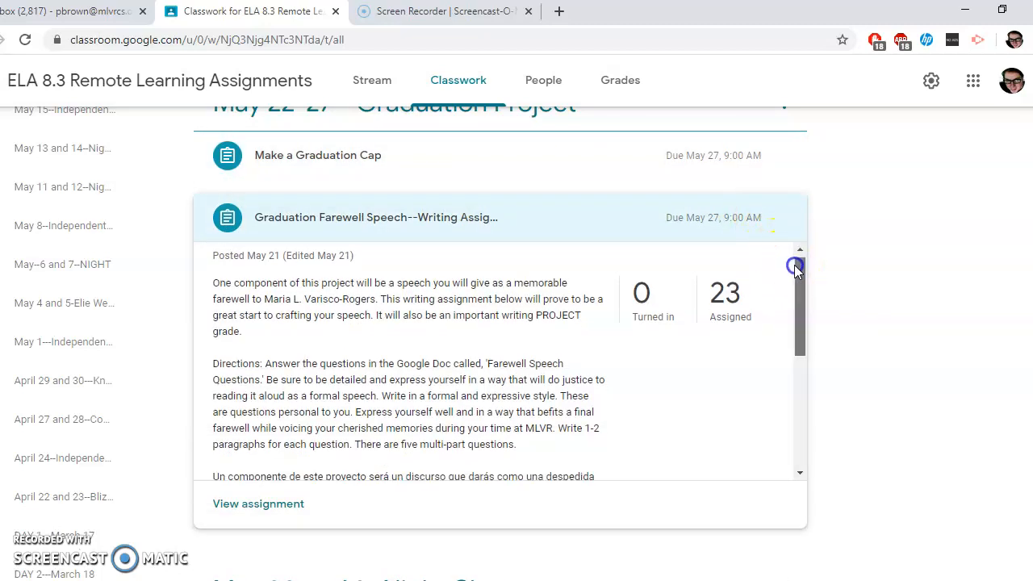
scroll("down", 3)
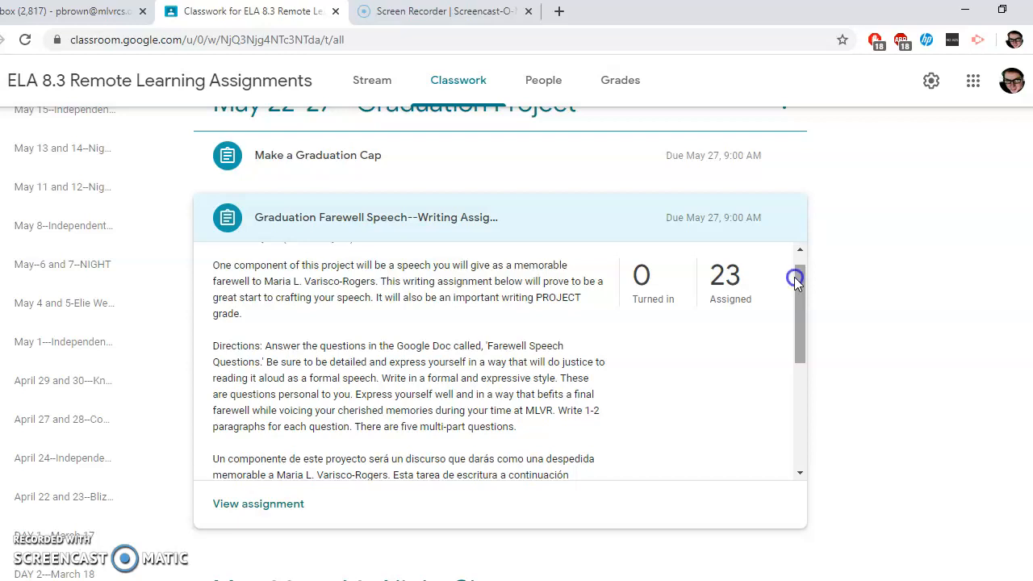
scroll("down", 3)
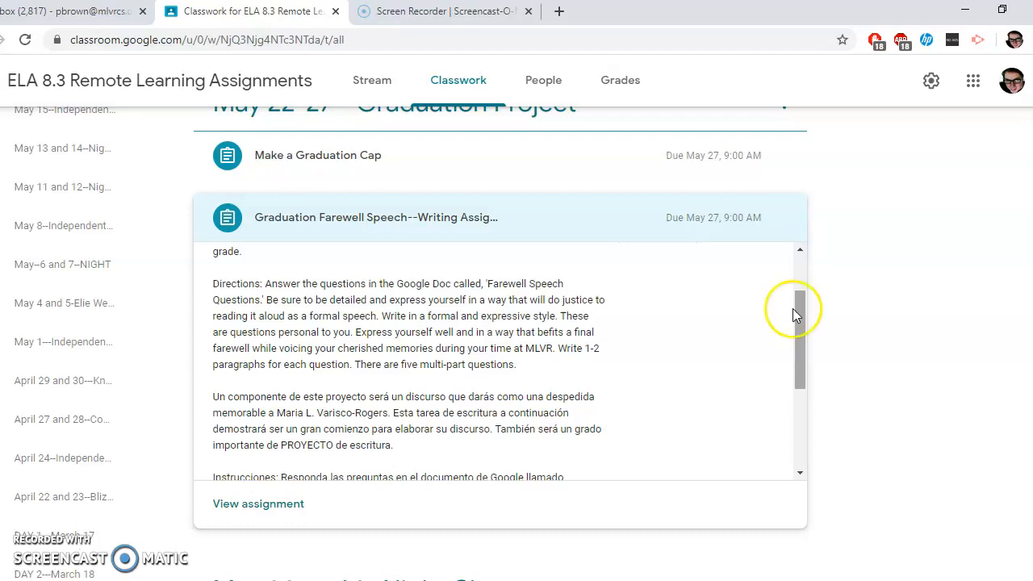
scroll("down", 3)
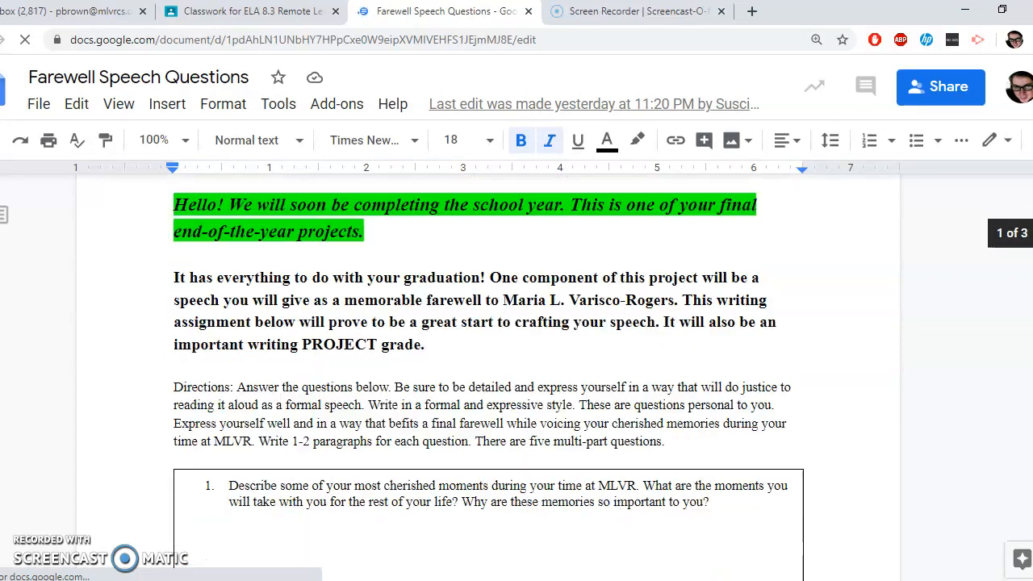
Scroll the Farewell Speech Questions doc past the introduction and directions to question 1
scroll("down", 3)
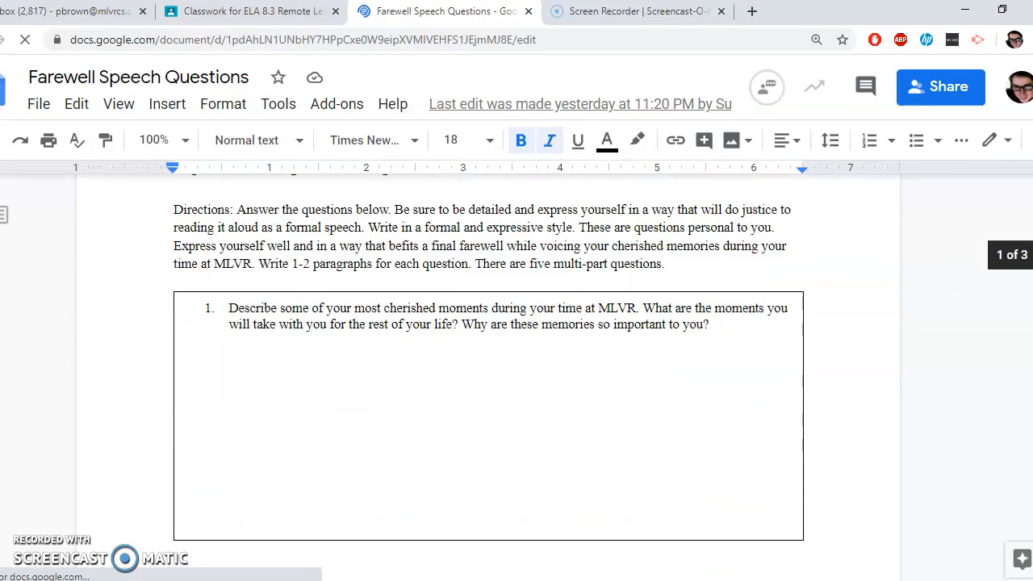
scroll("down", 3)
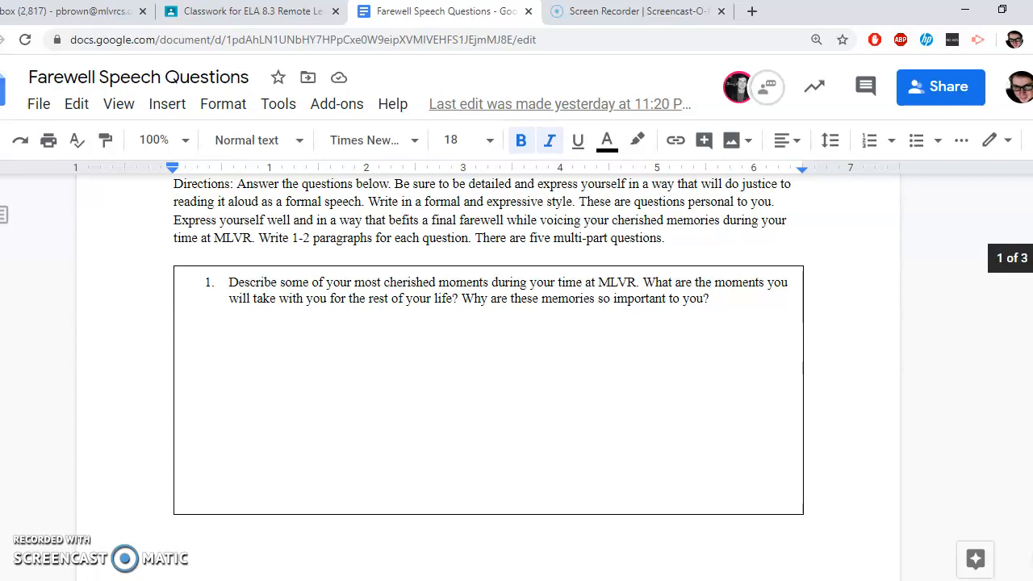
scroll("down", 3)
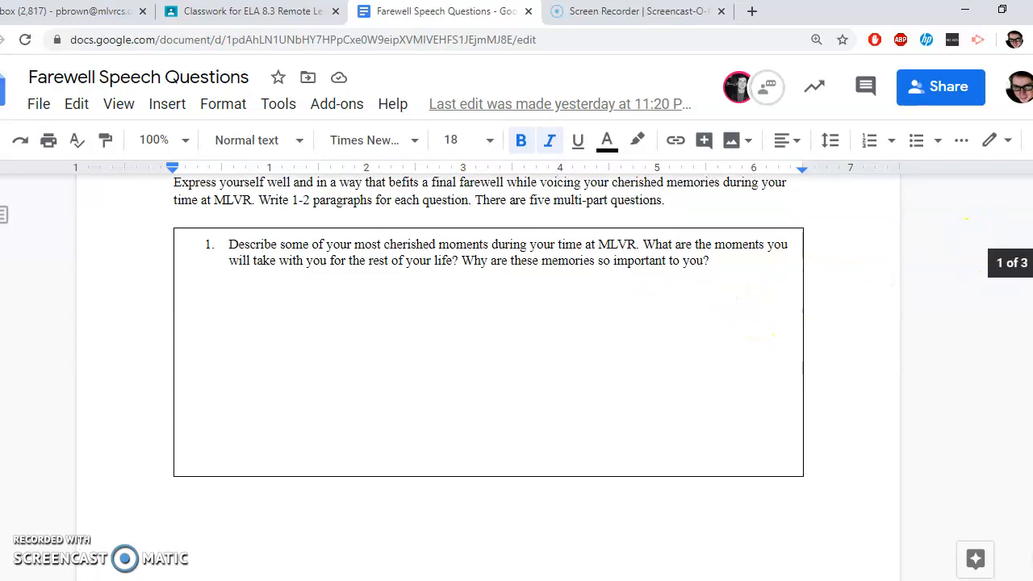
Scroll past question 2 on teachers to question 3 on words of wisdom
scroll("down", 3)
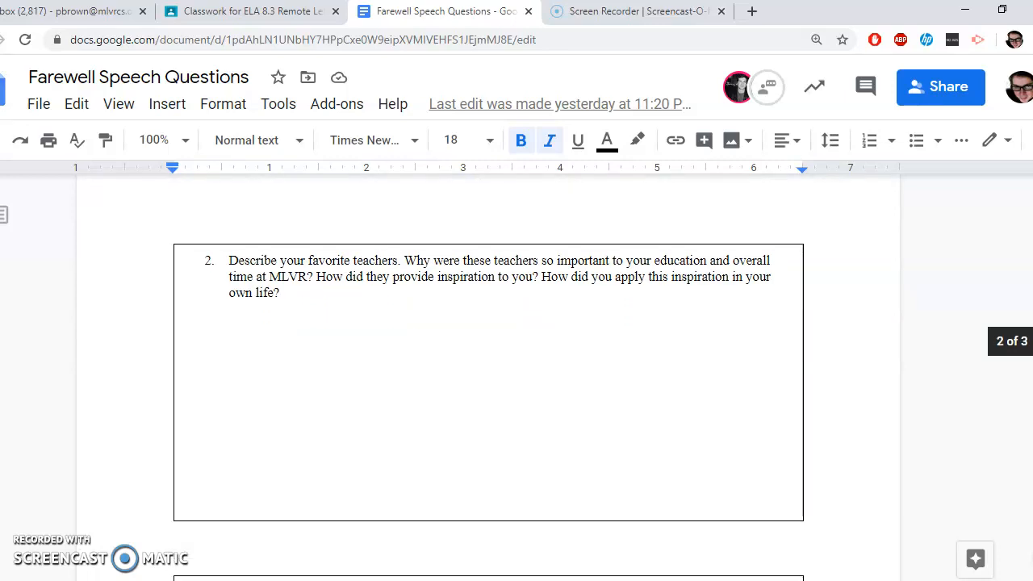
scroll("down", 3)
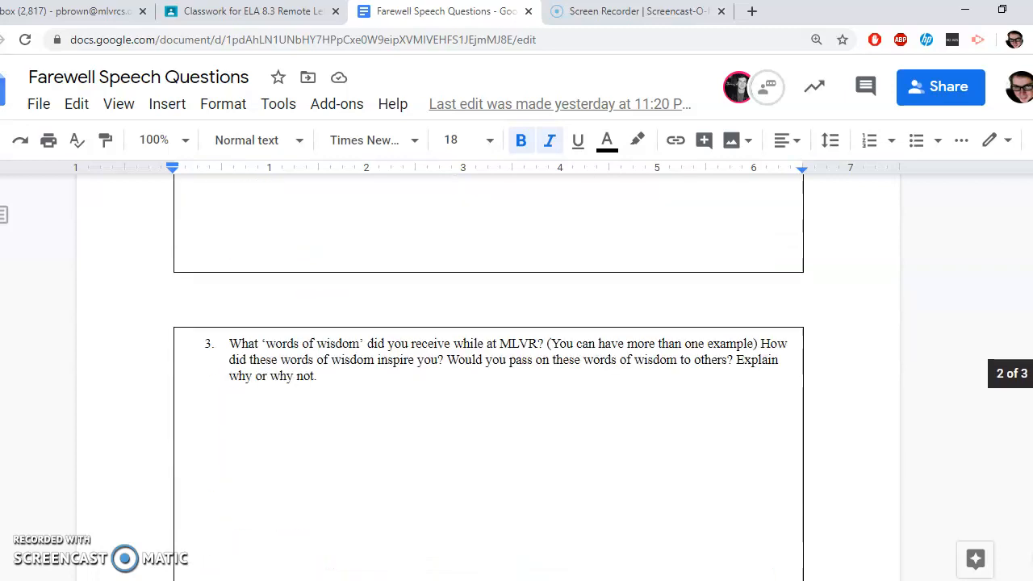
Scroll down to the bottom of question 3's empty answer box
scroll("down", 3)
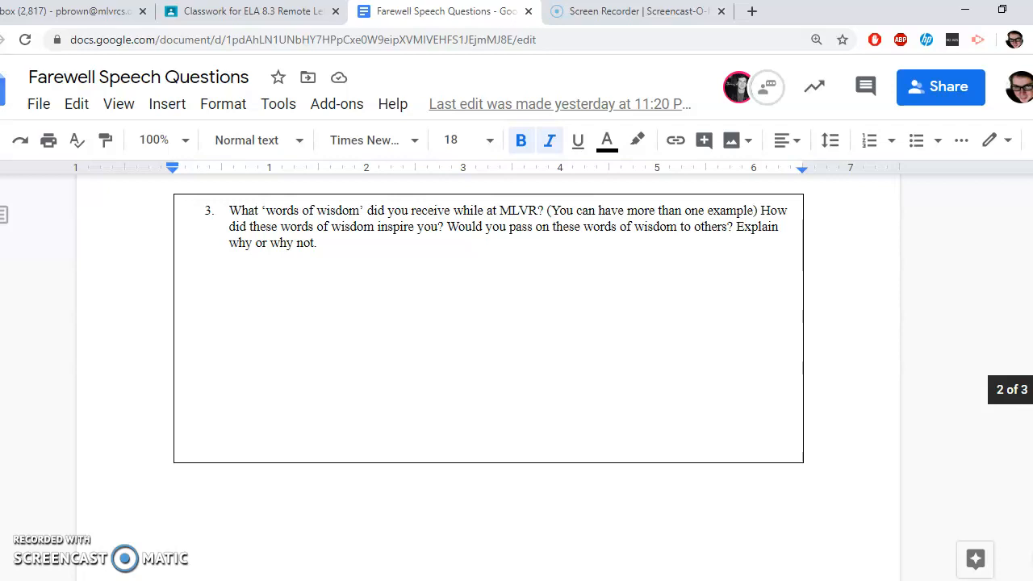
scroll("down", 3)
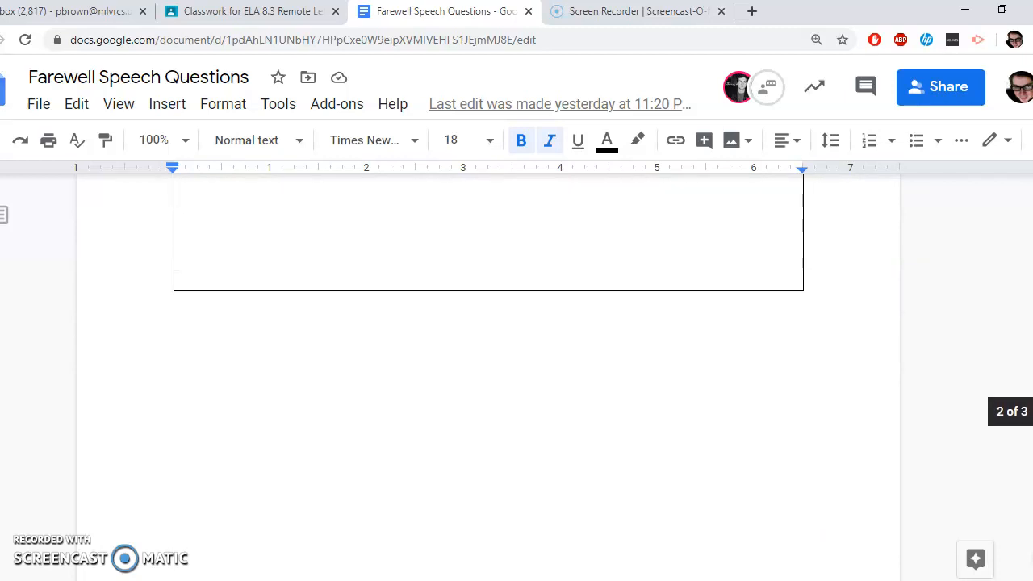
Scroll past question 4 to question 5 about citizenship on page 3
scroll("down", 3)
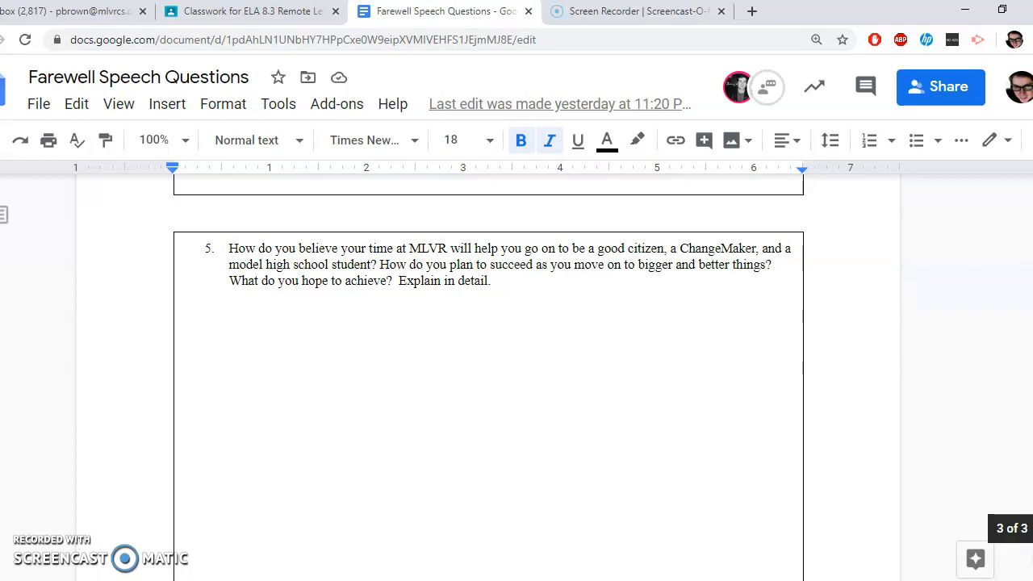
mouse_move(756, 444)
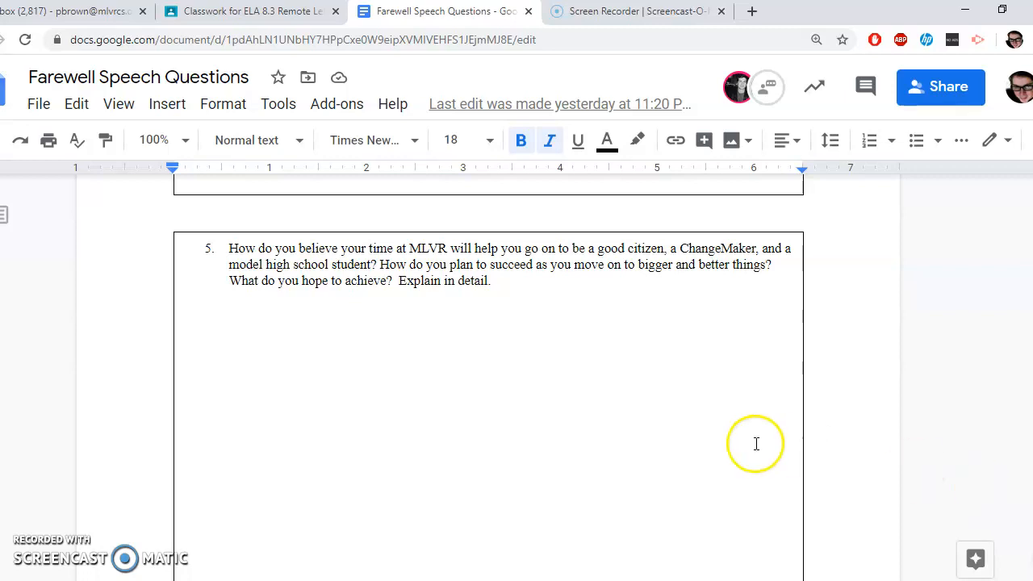